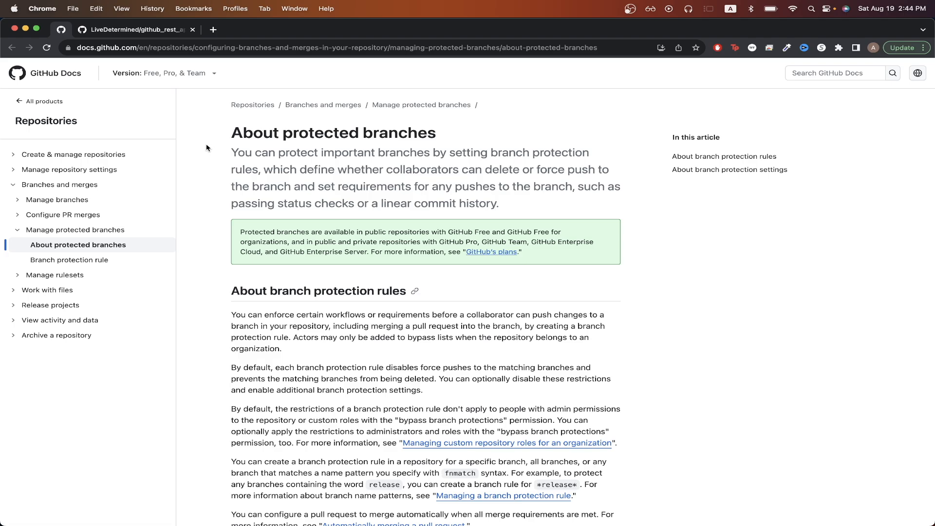
pyautogui.moveTo(204, 132)
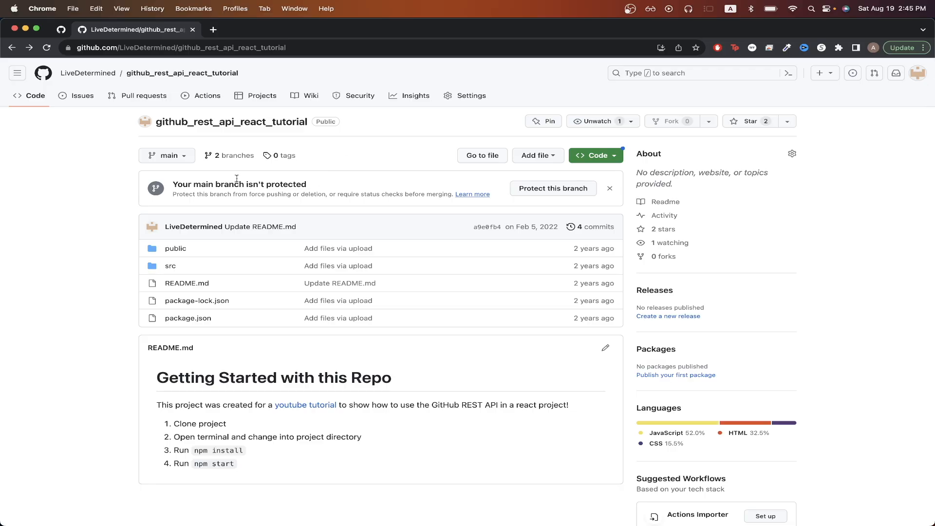
pyautogui.moveTo(325, 168)
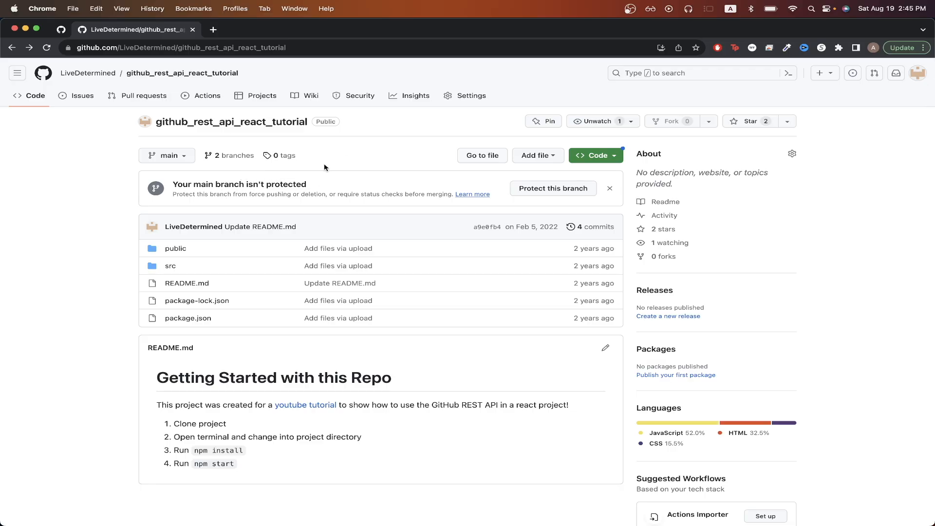
pyautogui.moveTo(356, 150)
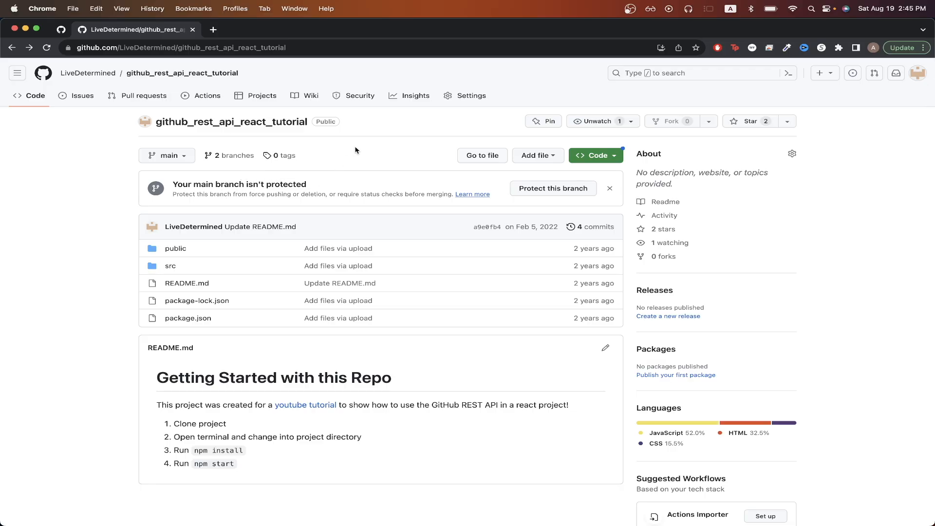
# Step: Go to the repository's Branches settings page with no protection rules yet
pyautogui.click(471, 95)
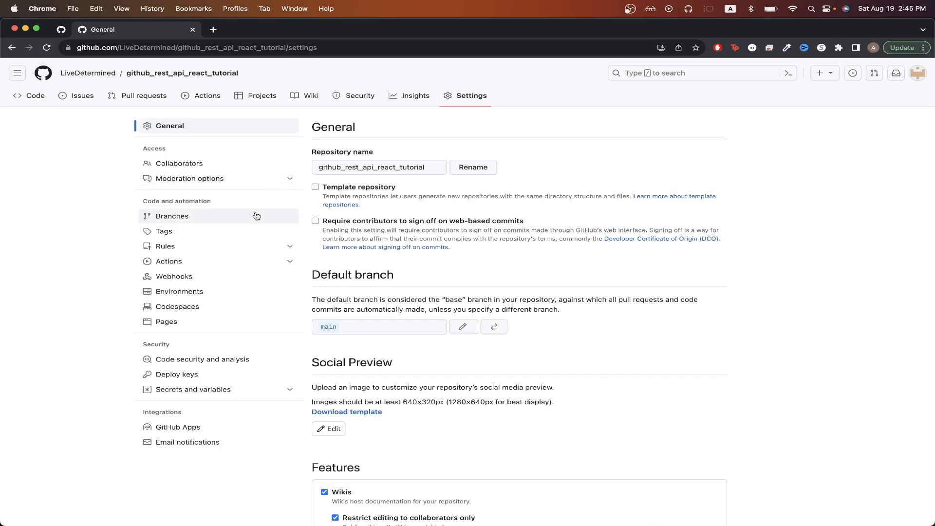
pyautogui.click(173, 216)
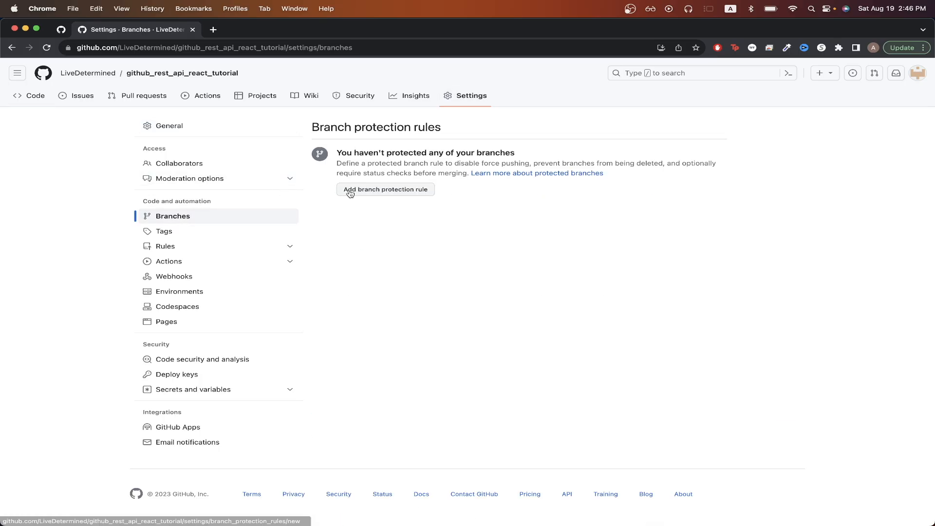
# Step: Start a new branch protection rule with name pattern *release*, briefly checking the docs tab
pyautogui.click(386, 189)
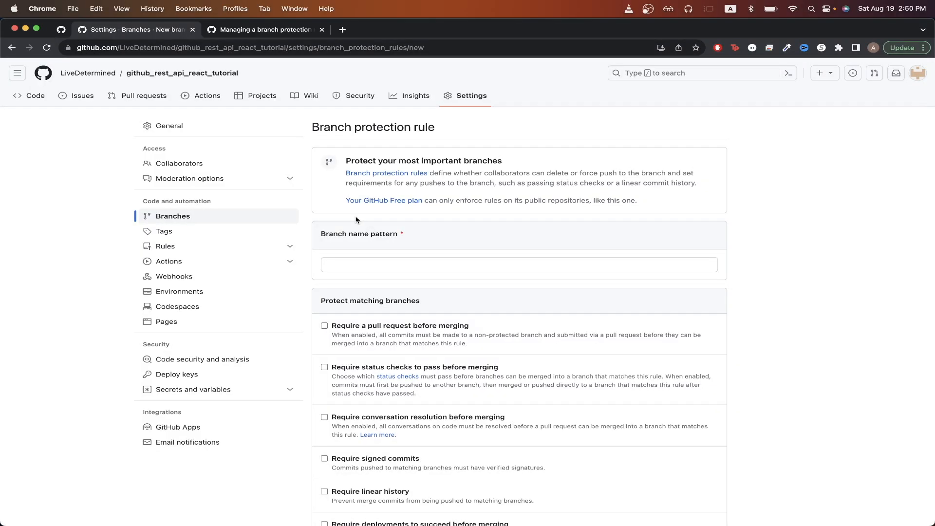
pyautogui.moveTo(366, 251)
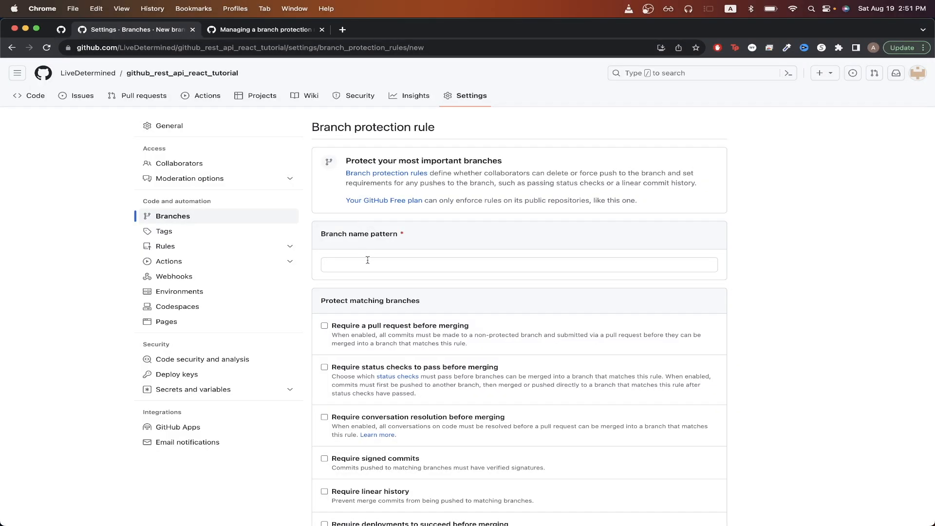
pyautogui.moveTo(368, 251)
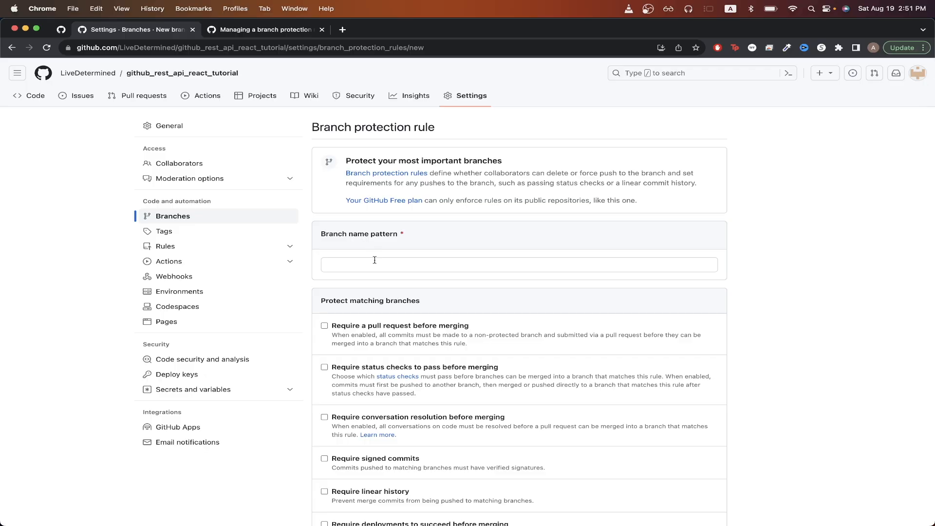
pyautogui.write('*release*')
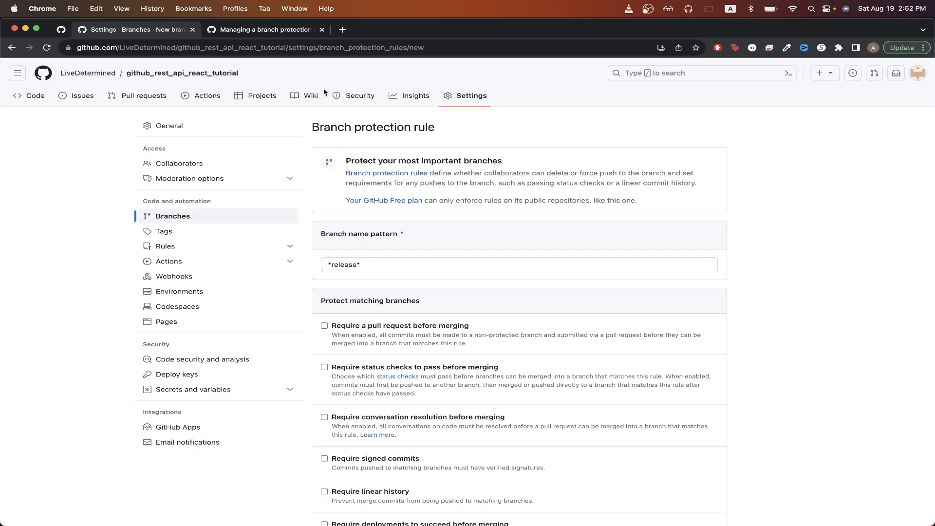
pyautogui.click(265, 30)
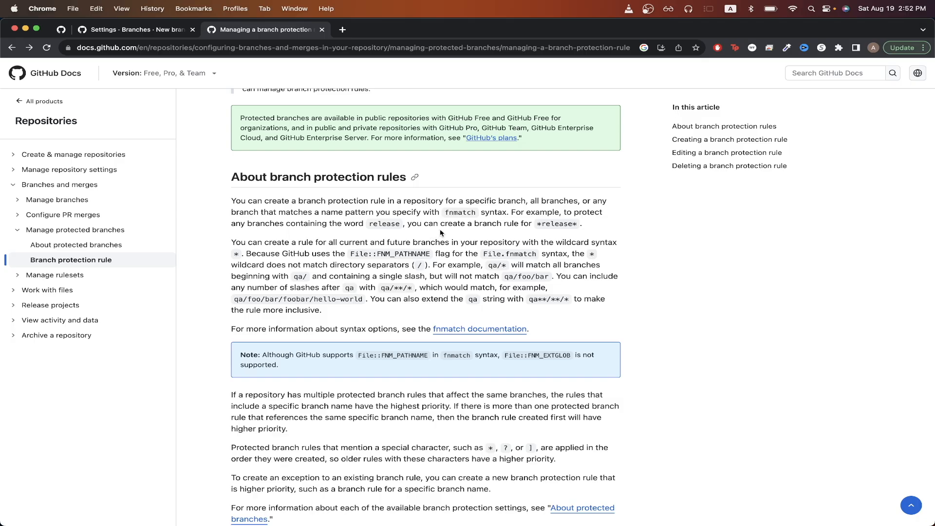
pyautogui.moveTo(421, 231)
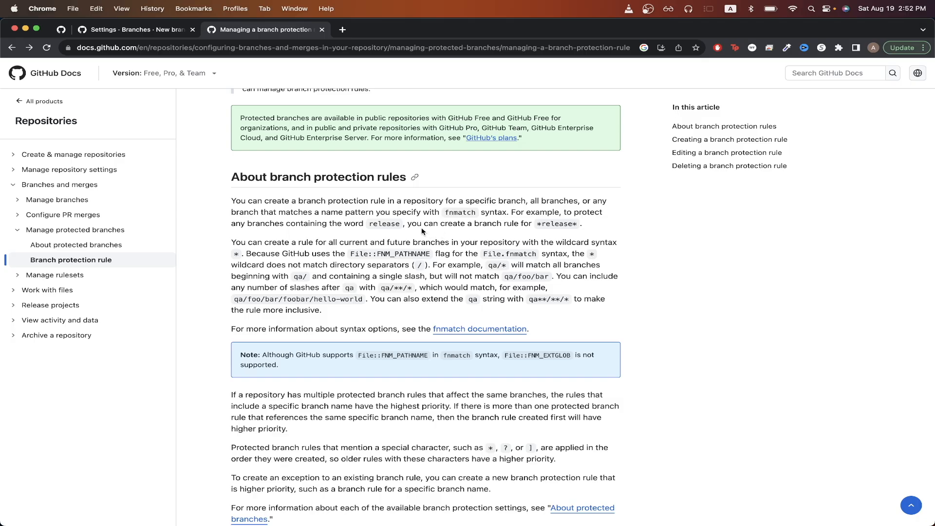
pyautogui.click(137, 29)
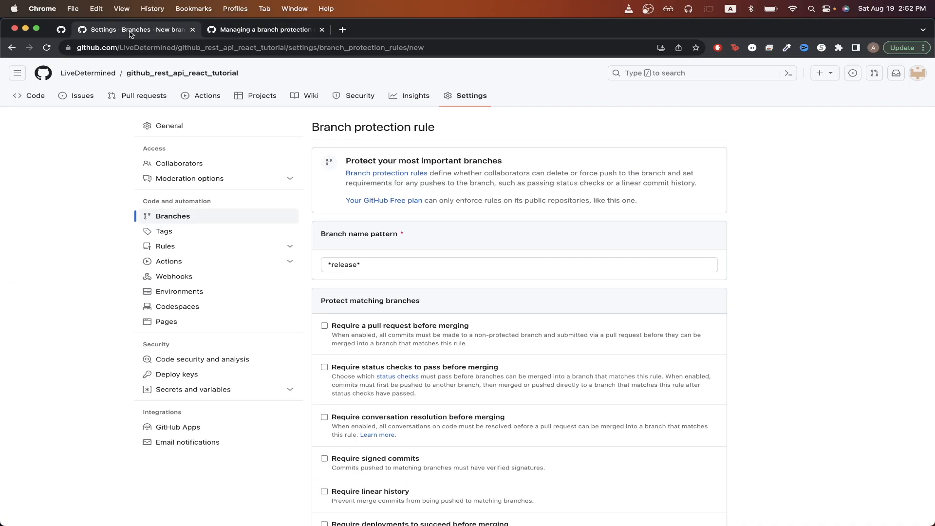
# Step: Change the branch name pattern from *release* to main
pyautogui.write('m')
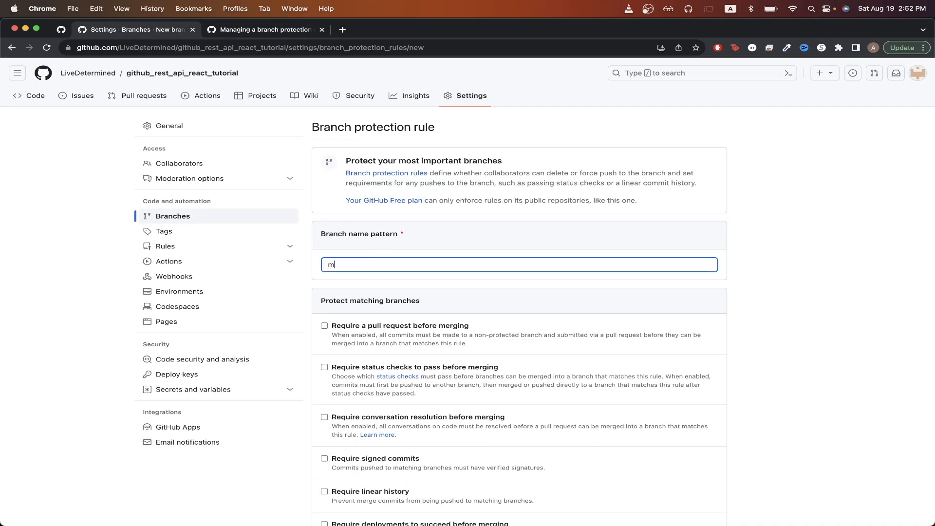
pyautogui.write('ain')
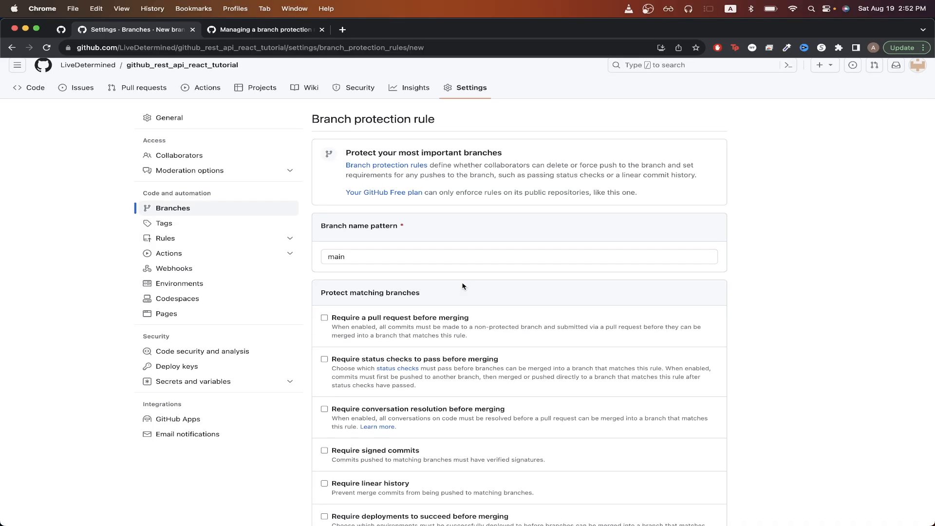
pyautogui.moveTo(343, 307)
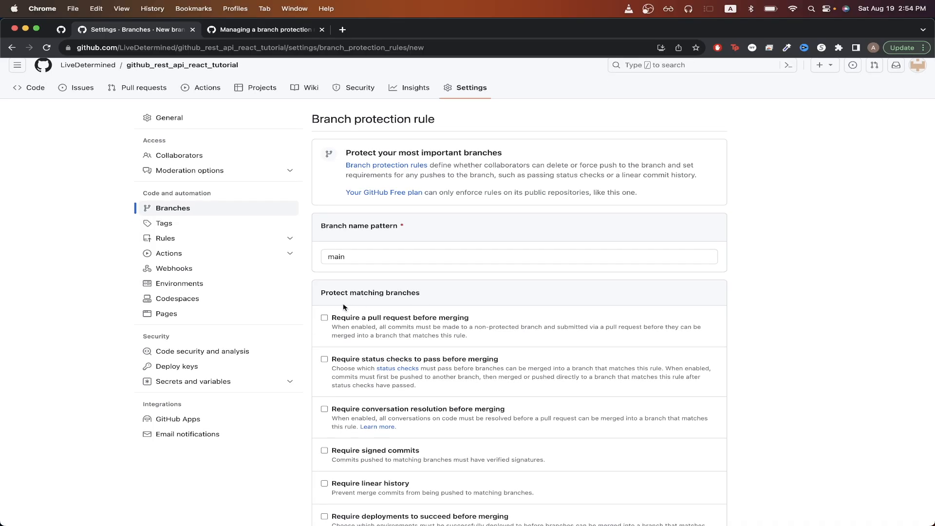
pyautogui.moveTo(314, 327)
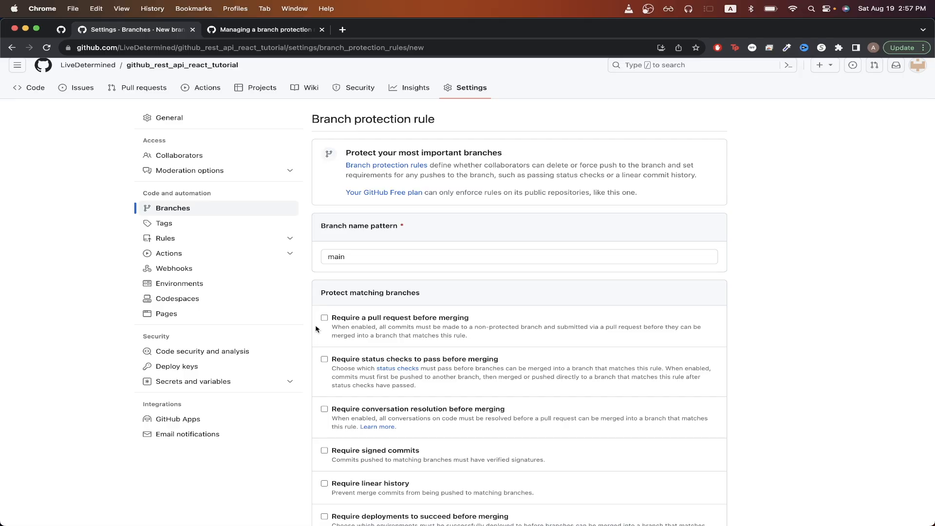
# Step: Require a pull request before merging with 1 required approval
pyautogui.click(324, 317)
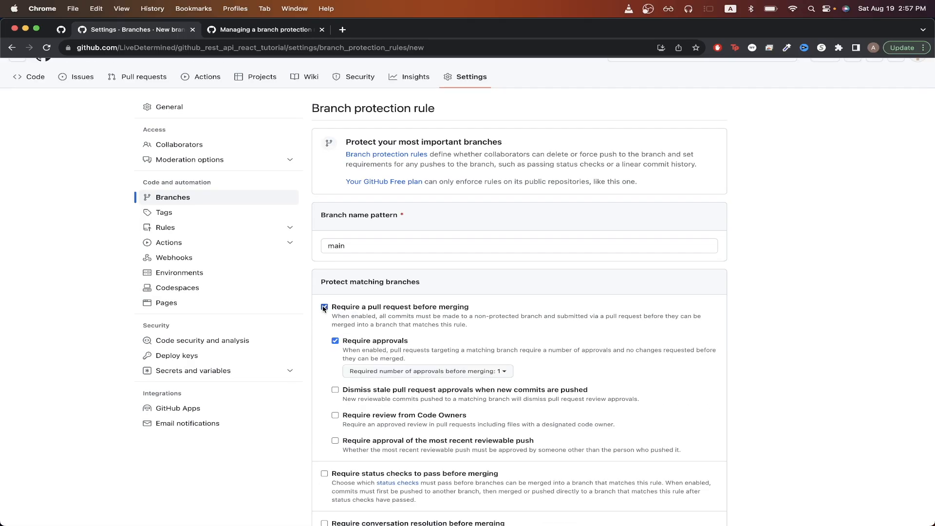
pyautogui.click(324, 308)
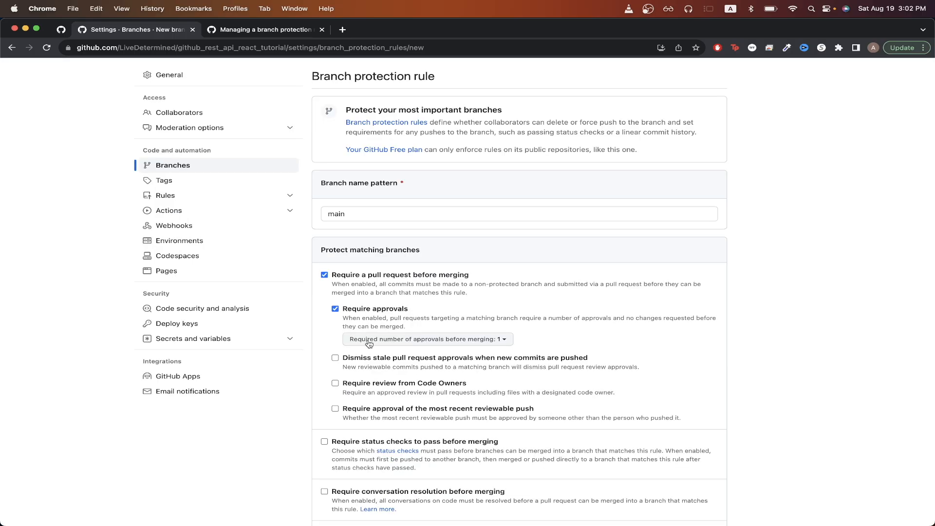
pyautogui.click(427, 340)
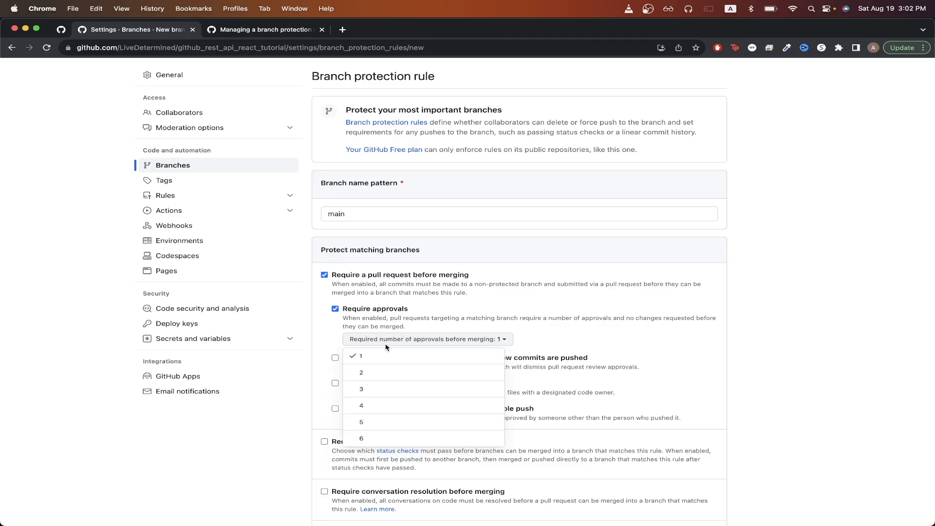
pyautogui.moveTo(327, 344)
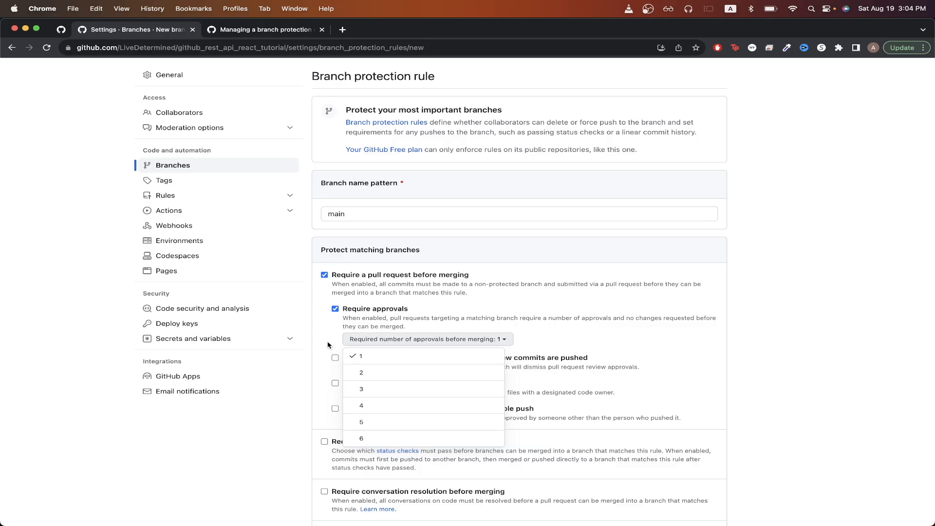
pyautogui.click(361, 356)
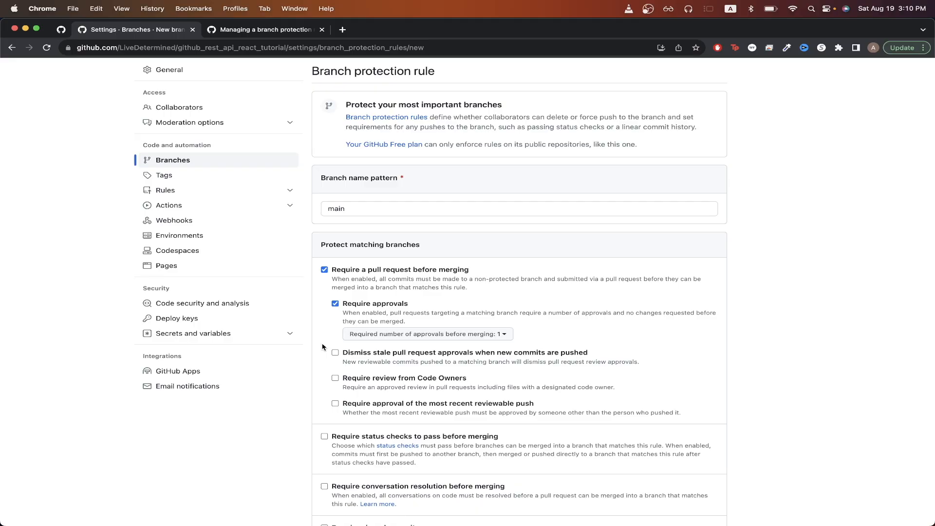
# Step: Create the rule and confirm access so main appears in the protected branch list
pyautogui.scroll(-3)
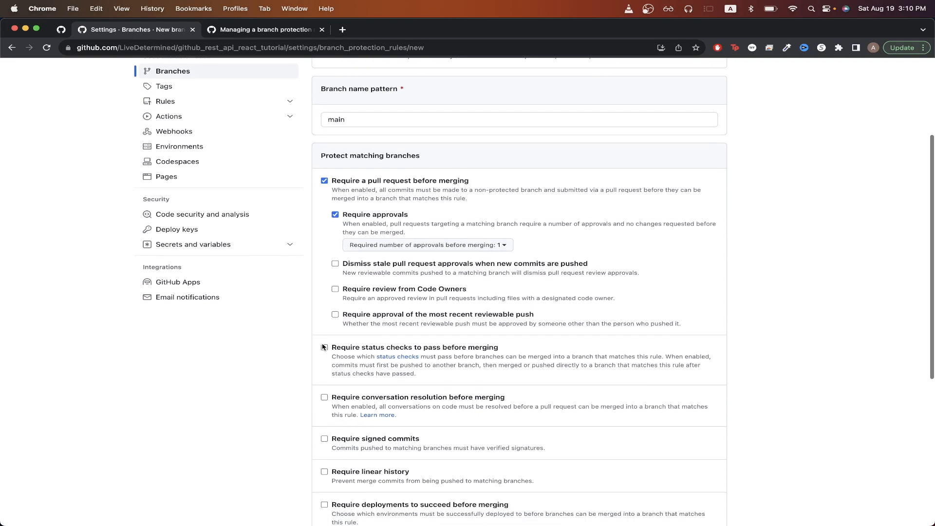
pyautogui.scroll(-3)
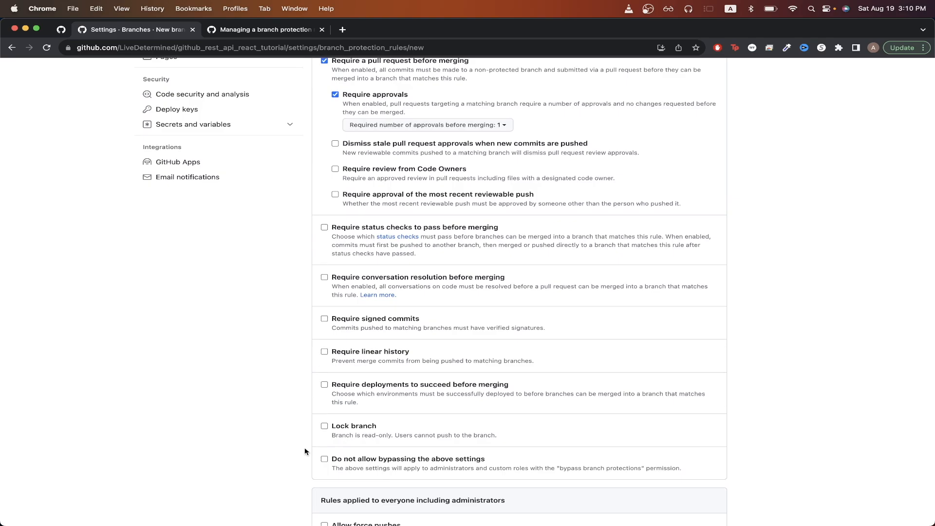
pyautogui.moveTo(484, 476)
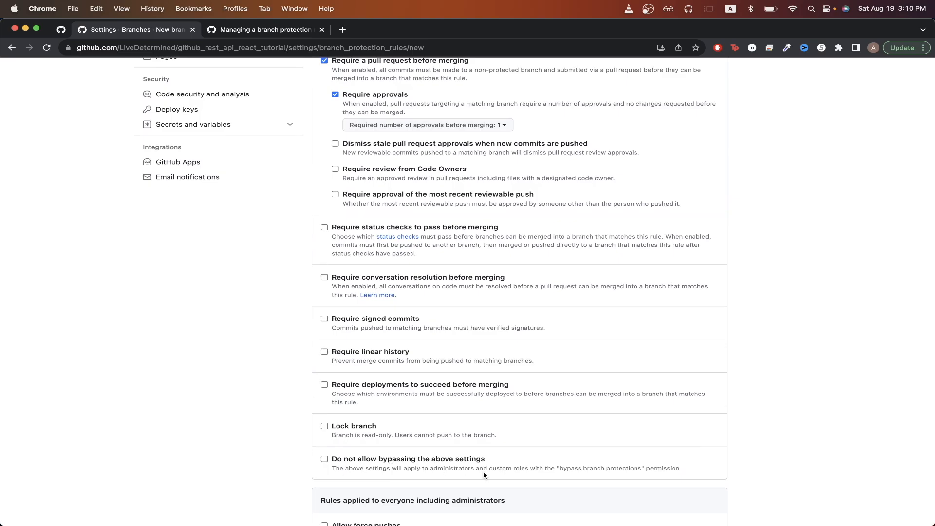
pyautogui.moveTo(555, 471)
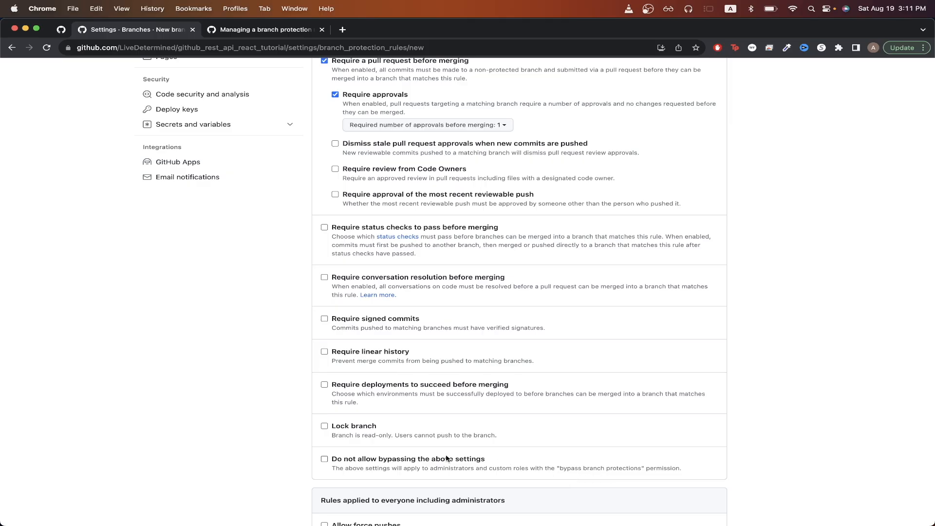
pyautogui.moveTo(310, 461)
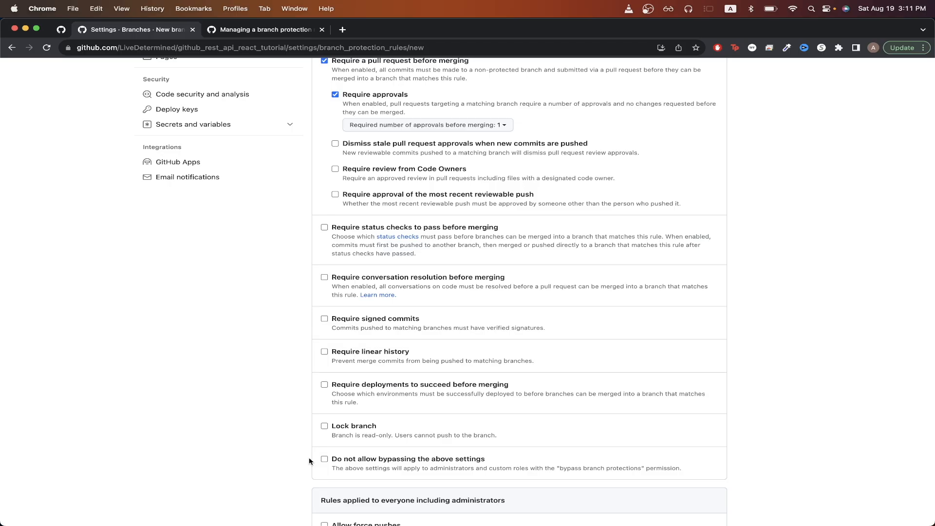
pyautogui.scroll(-3)
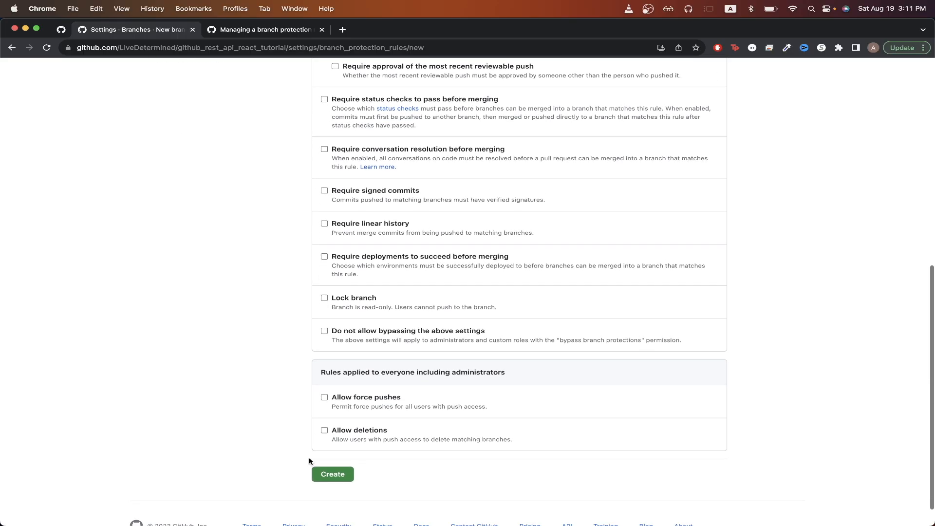
pyautogui.click(332, 473)
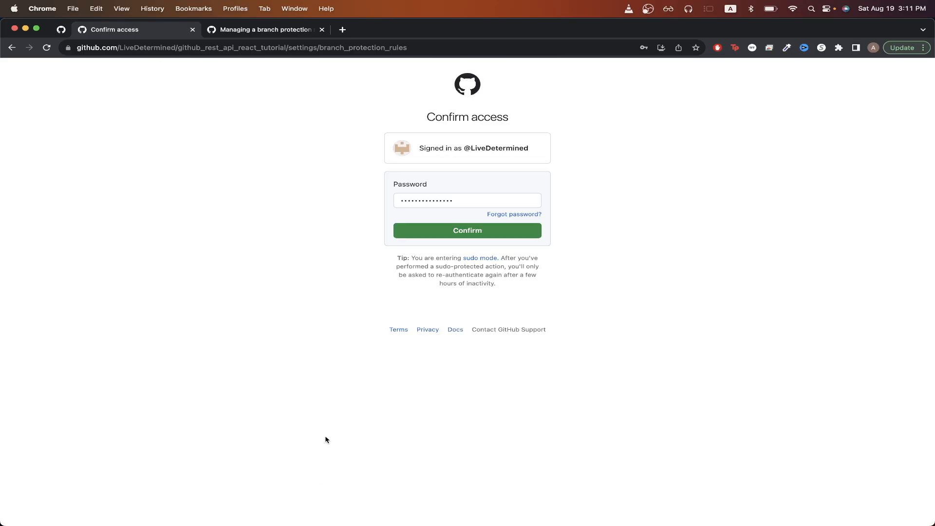
pyautogui.click(468, 231)
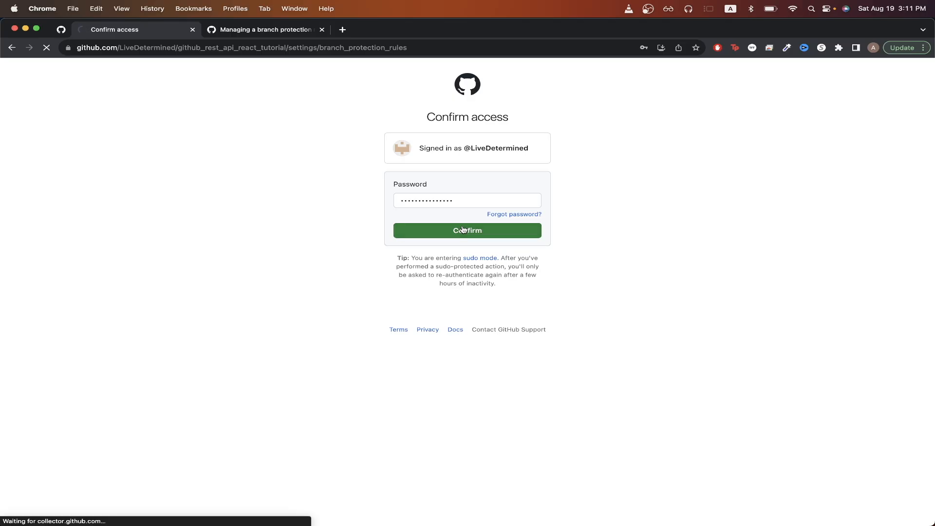
pyautogui.click(467, 231)
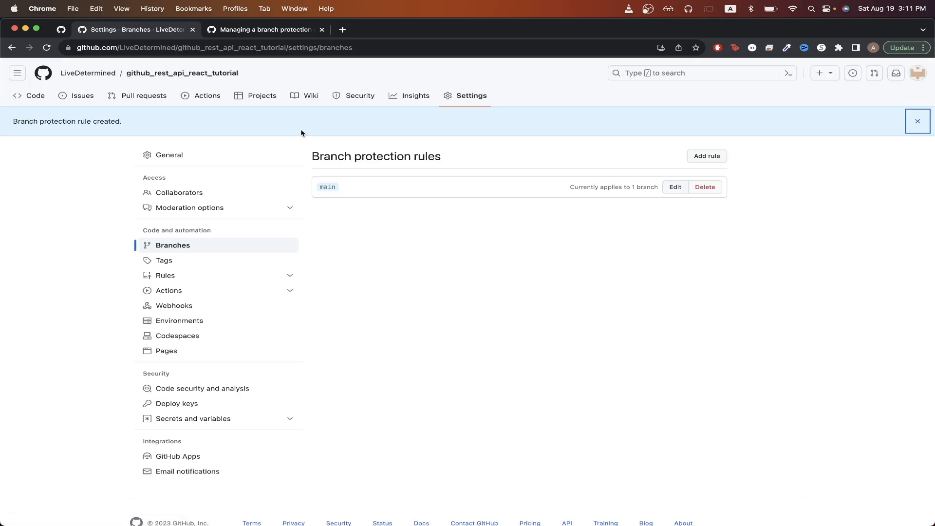
pyautogui.moveTo(143, 136)
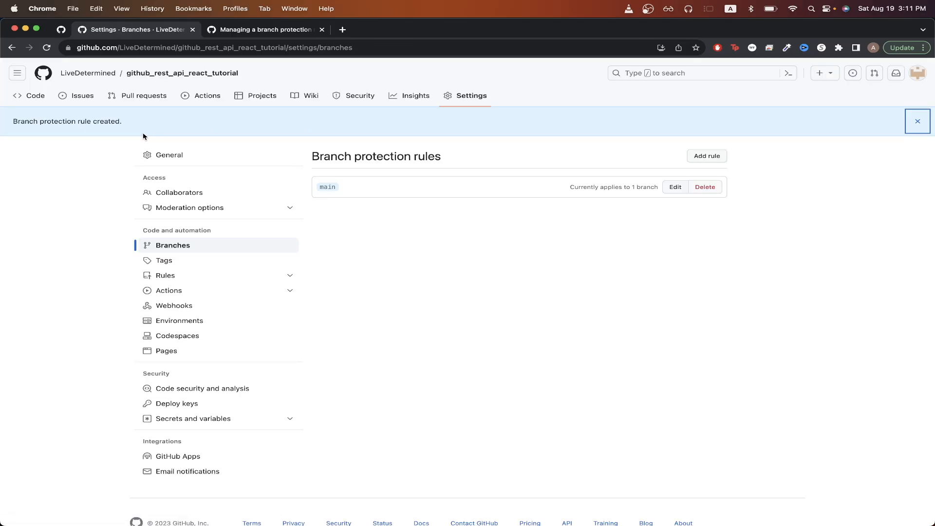